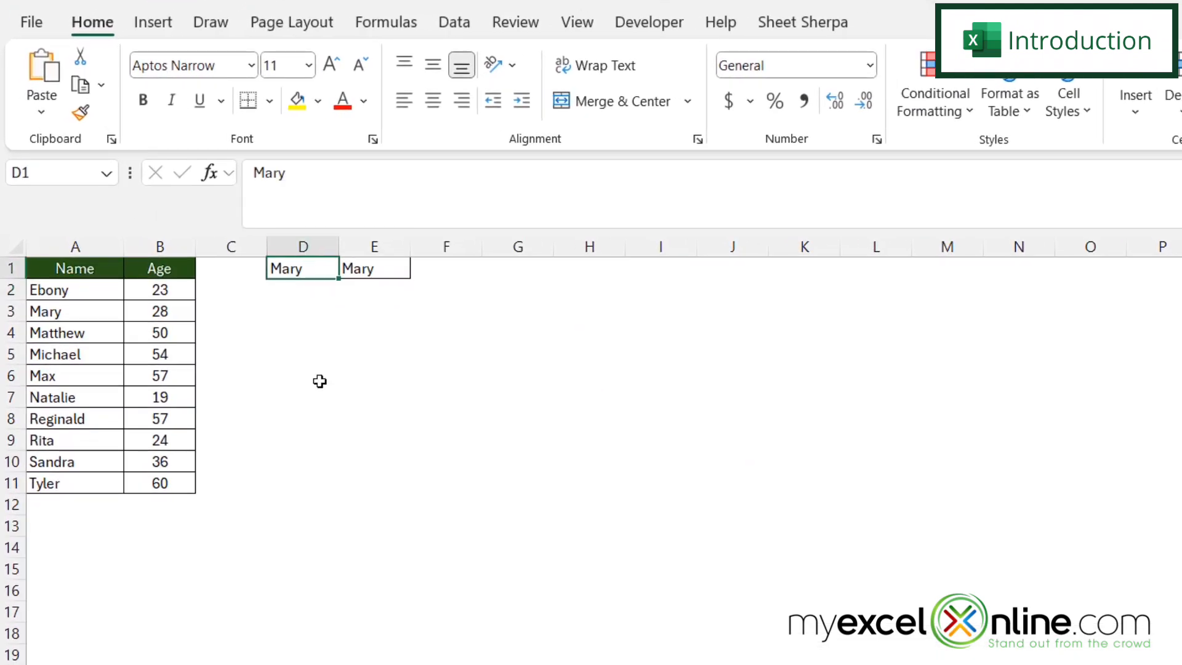
mouse_move(304, 304)
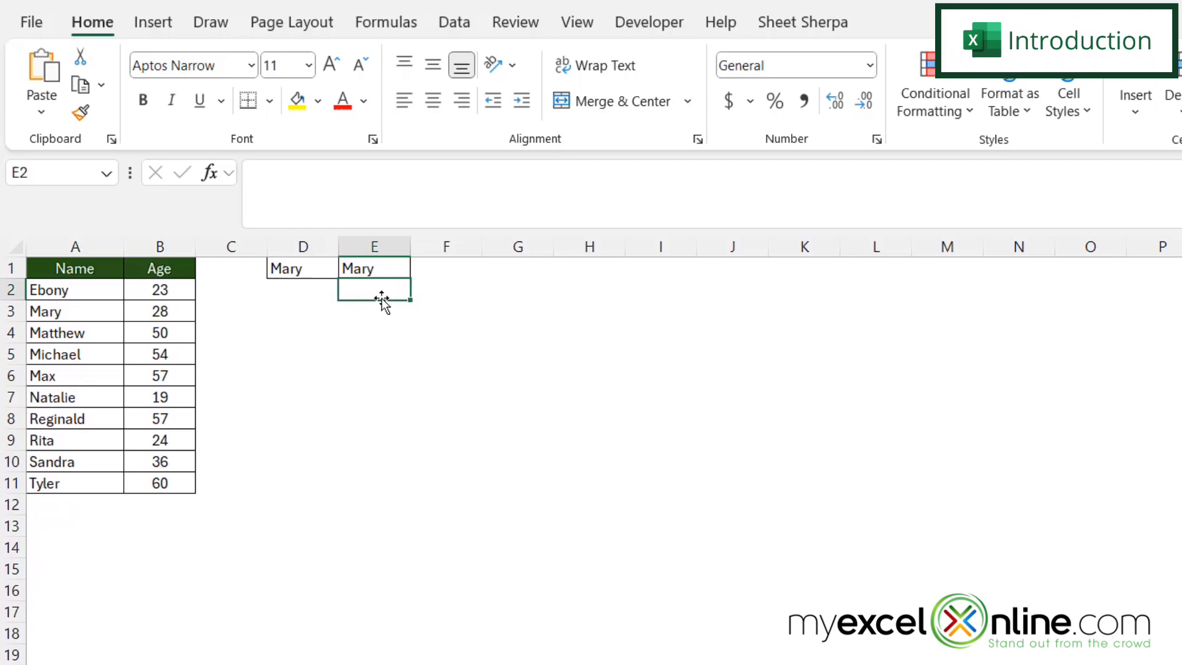
Start =LOOKUP( in E1 with the name in D1 as the lookup value.
text(=l)
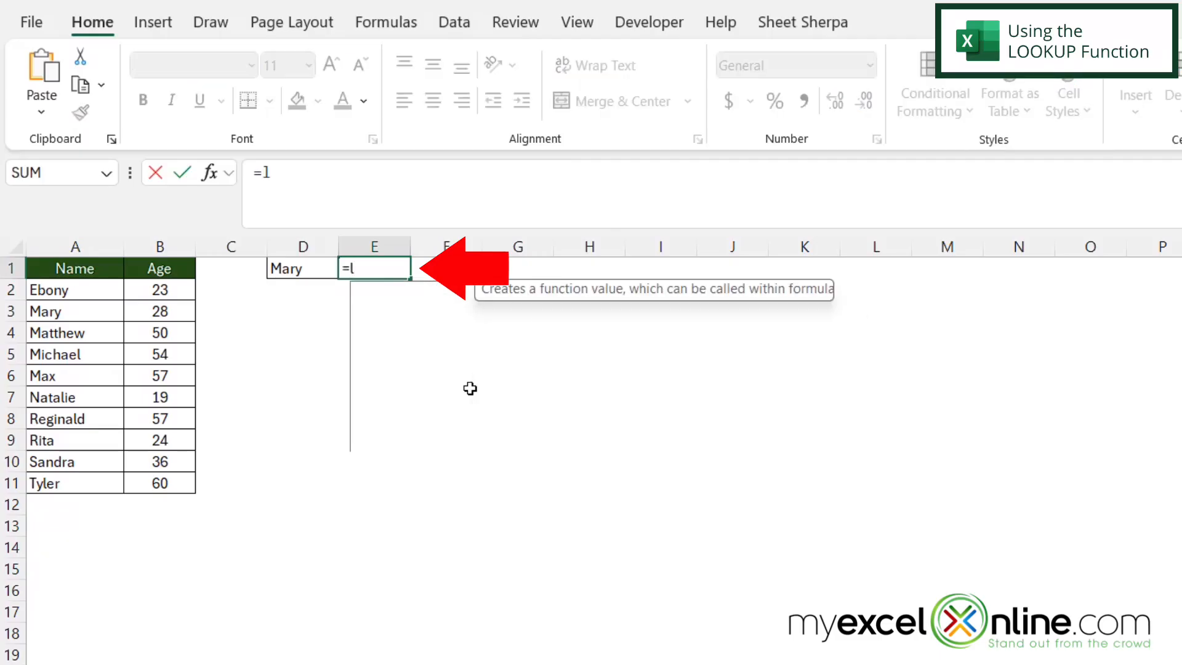
text(ookup()
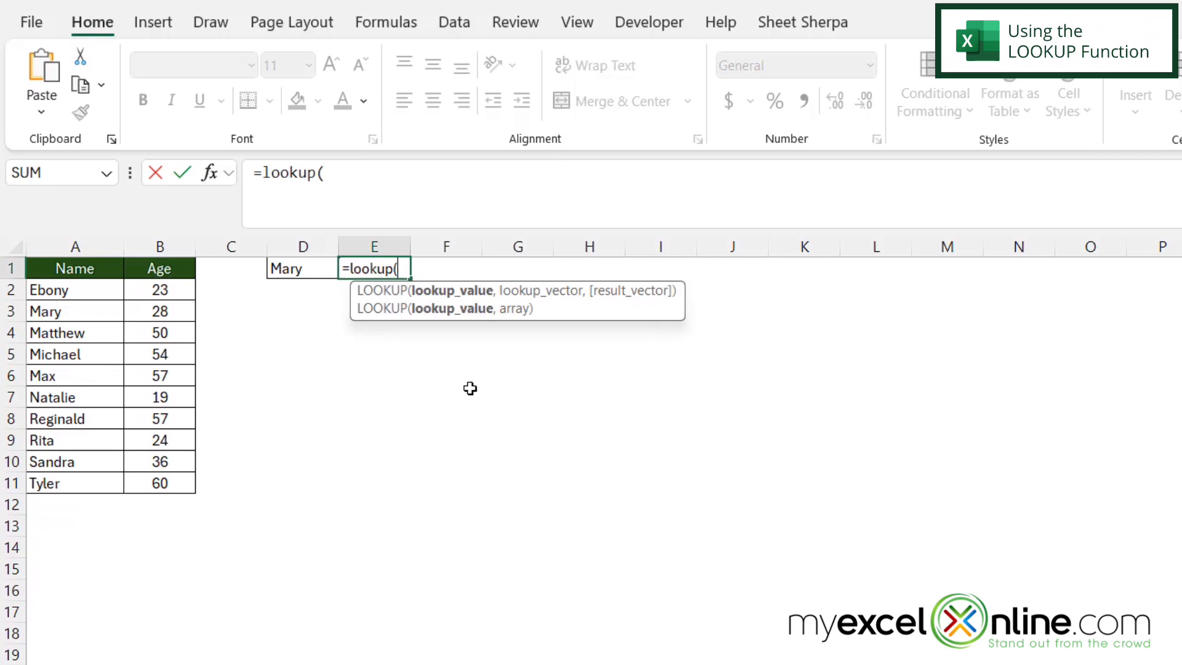
mouse_move(256, 266)
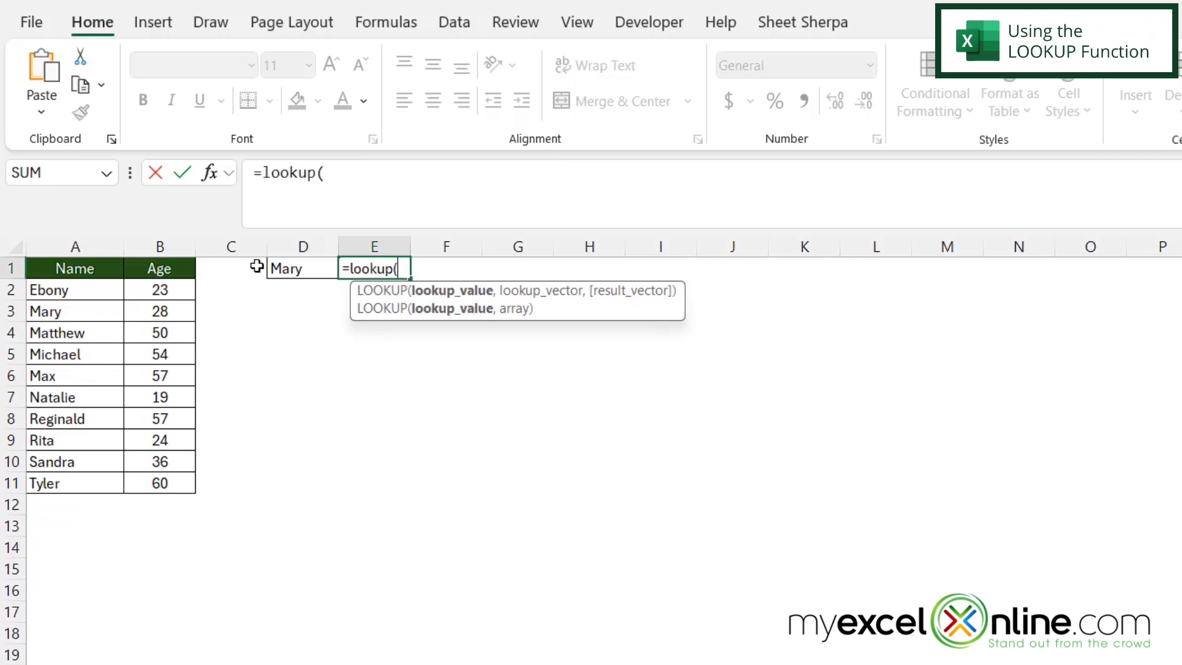
mouse_move(301, 267)
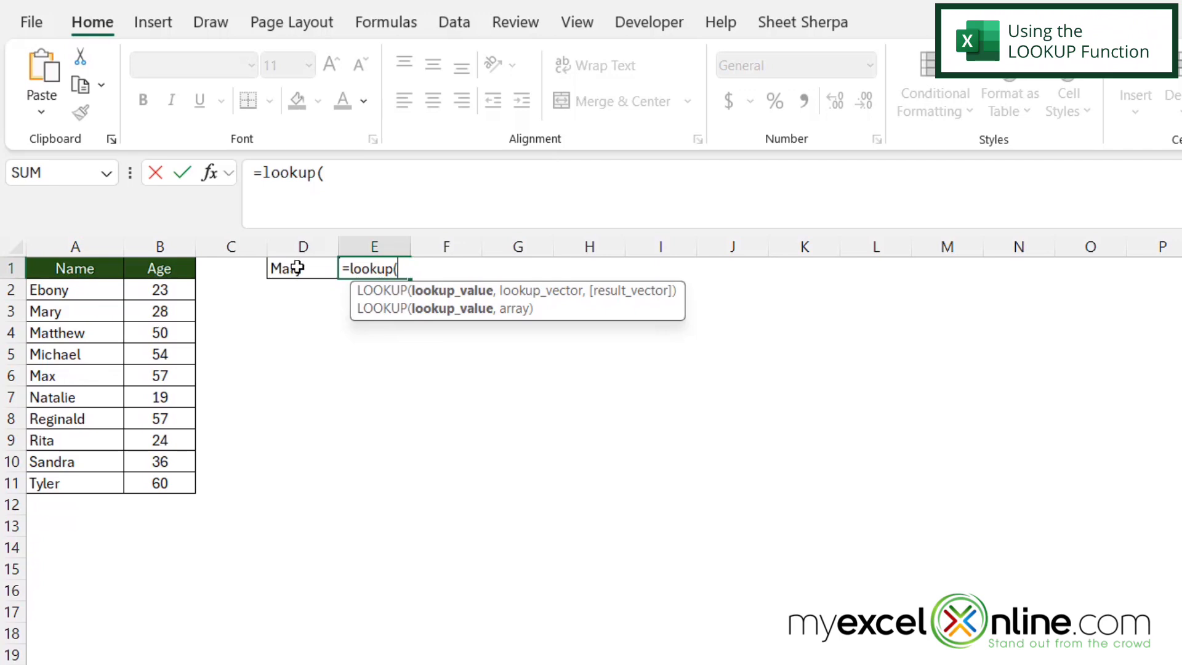
click(303, 267)
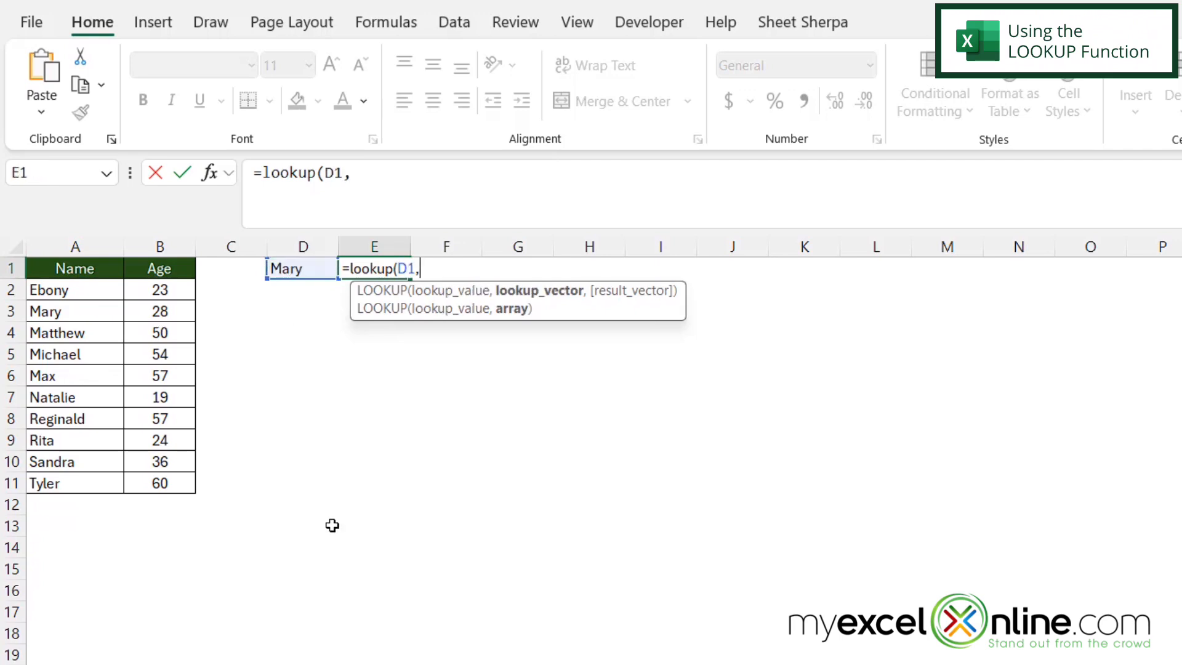
mouse_move(357, 512)
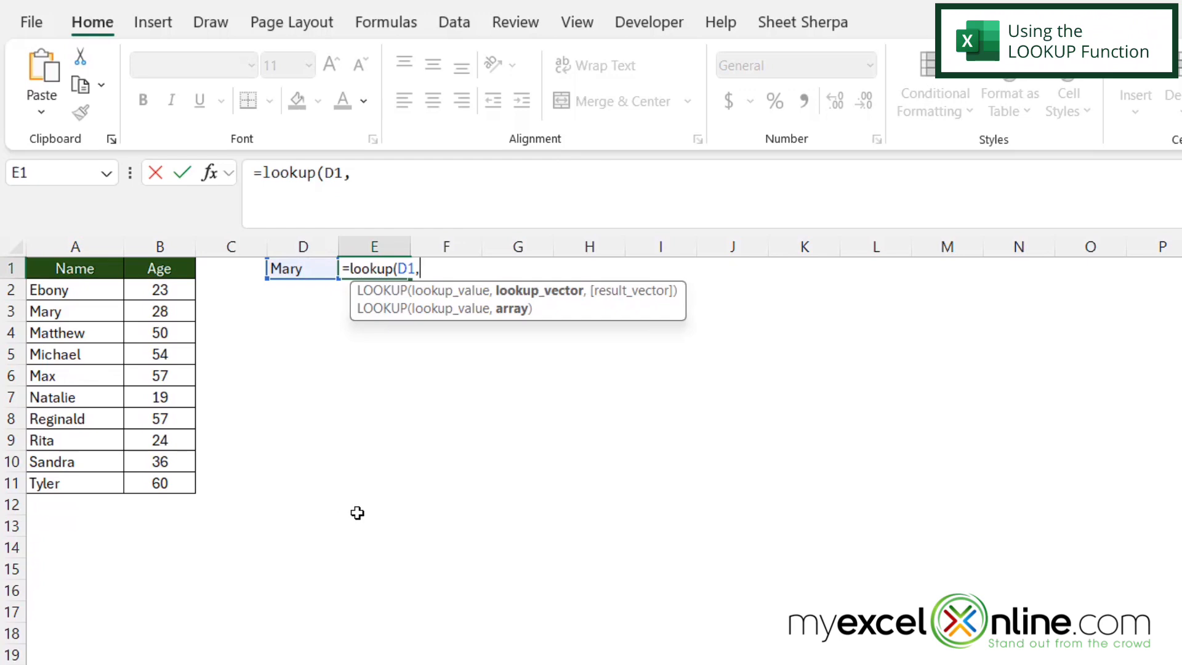
mouse_move(412, 424)
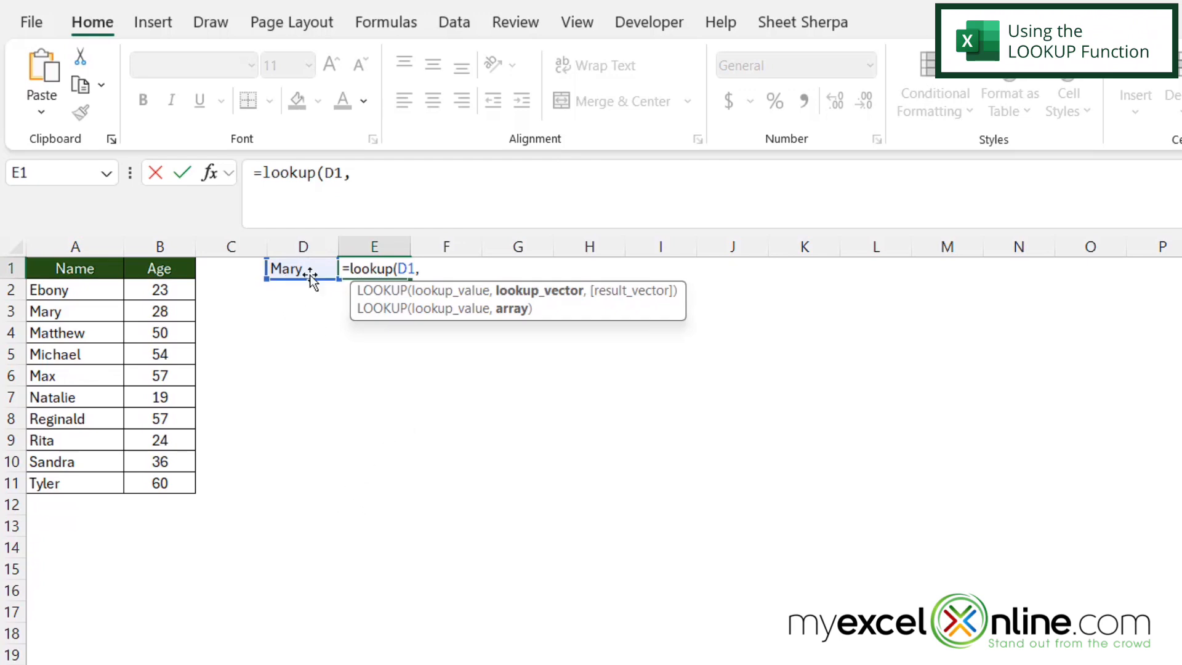
mouse_move(304, 300)
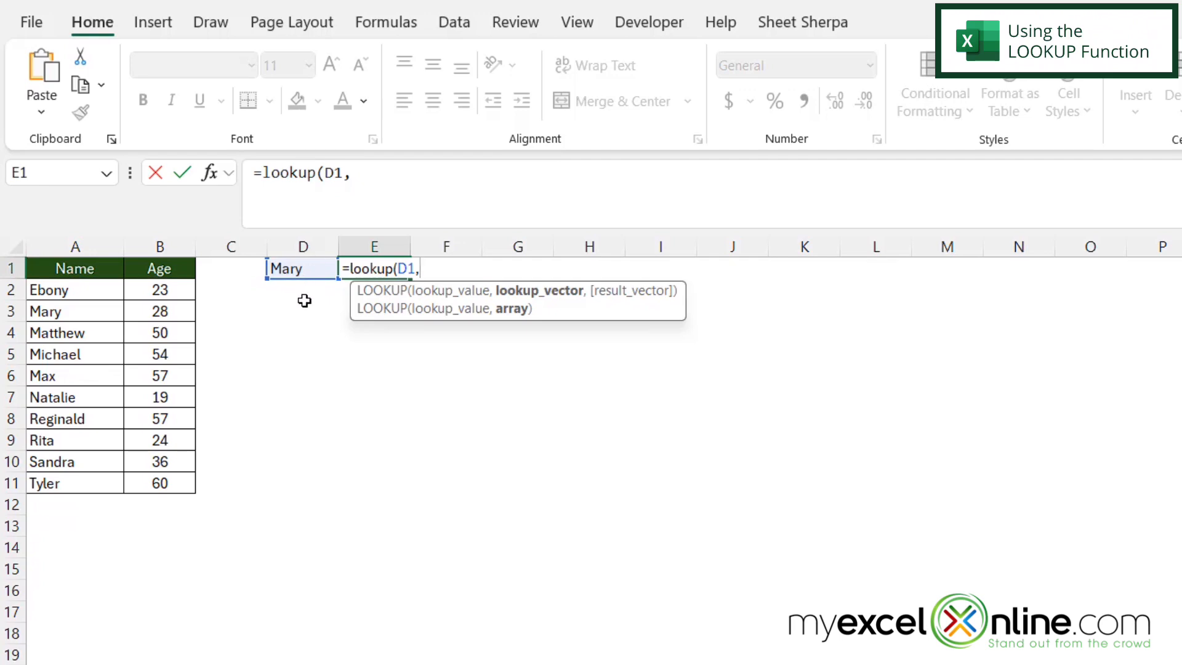
Add column A (A:A) as the lookup vector so the formula returns Mary.
click(75, 247)
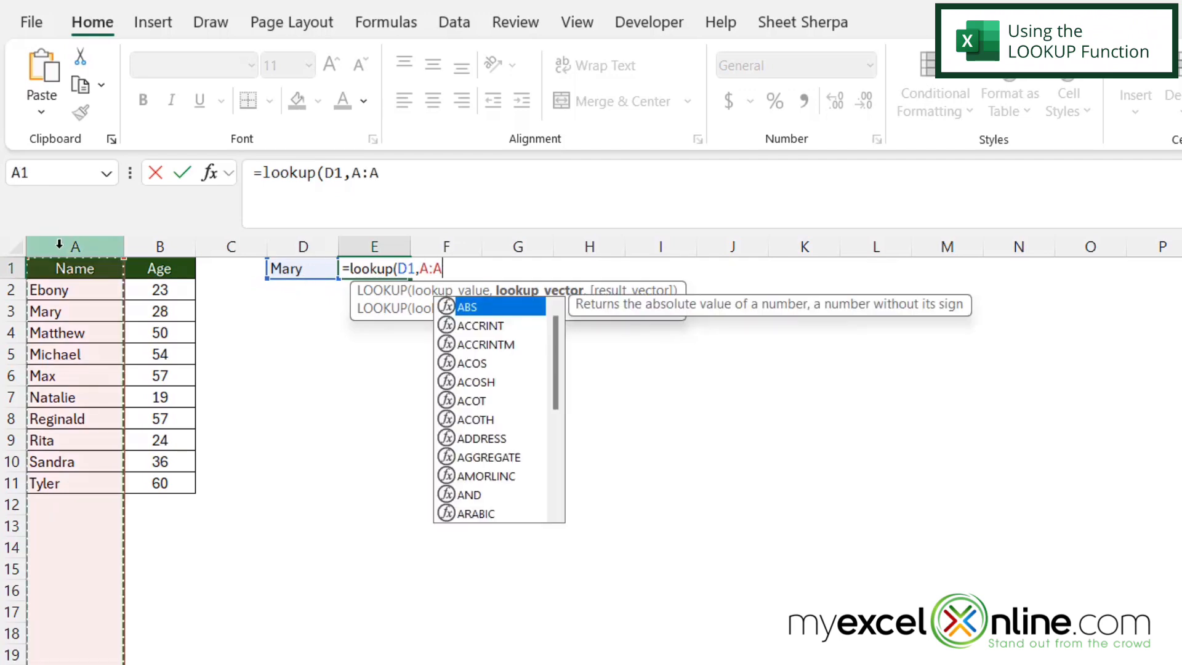
text(,)
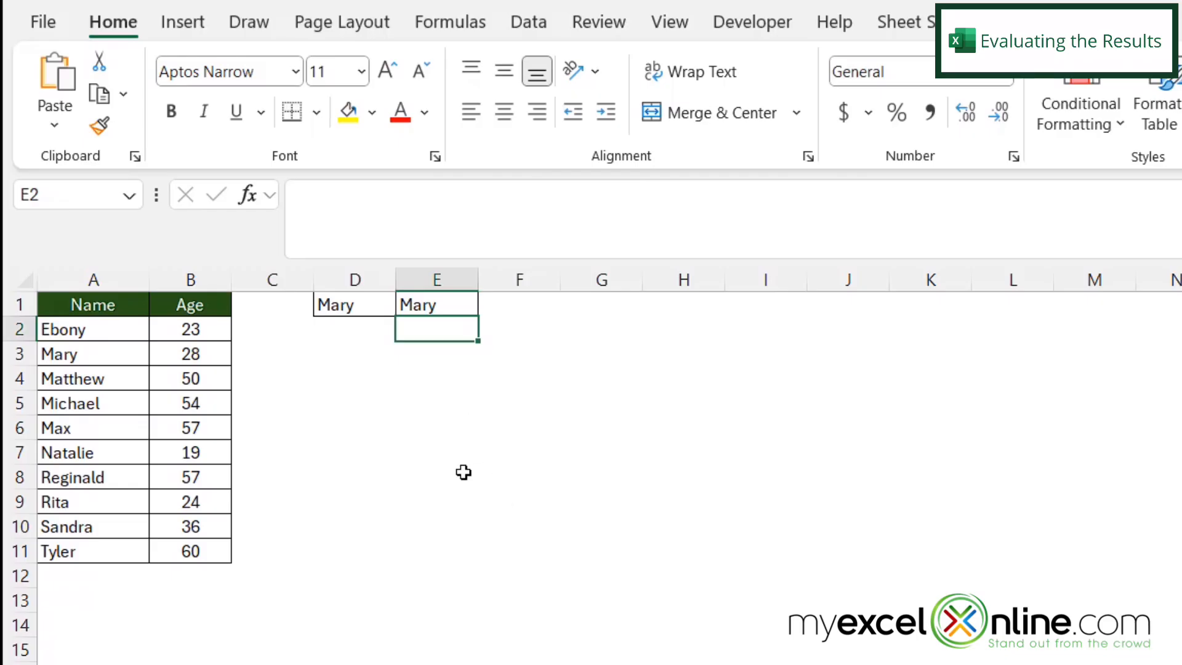
mouse_move(344, 329)
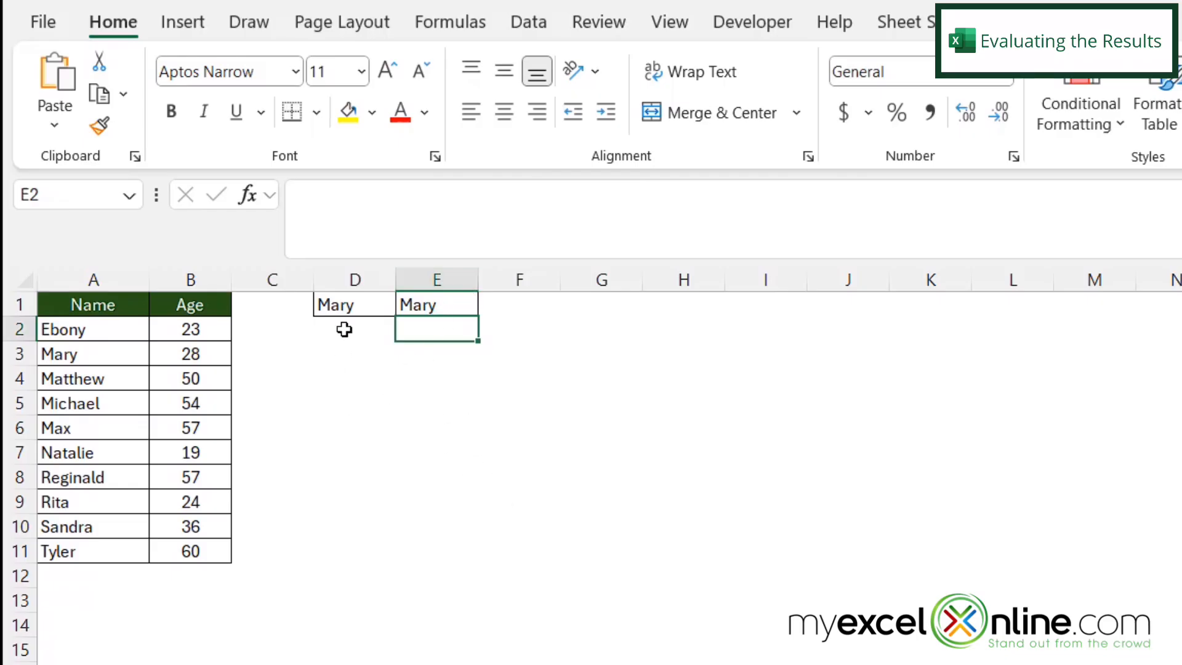
Overwrite D1 with the made-up name 'csfer' to test for an error result.
click(353, 304)
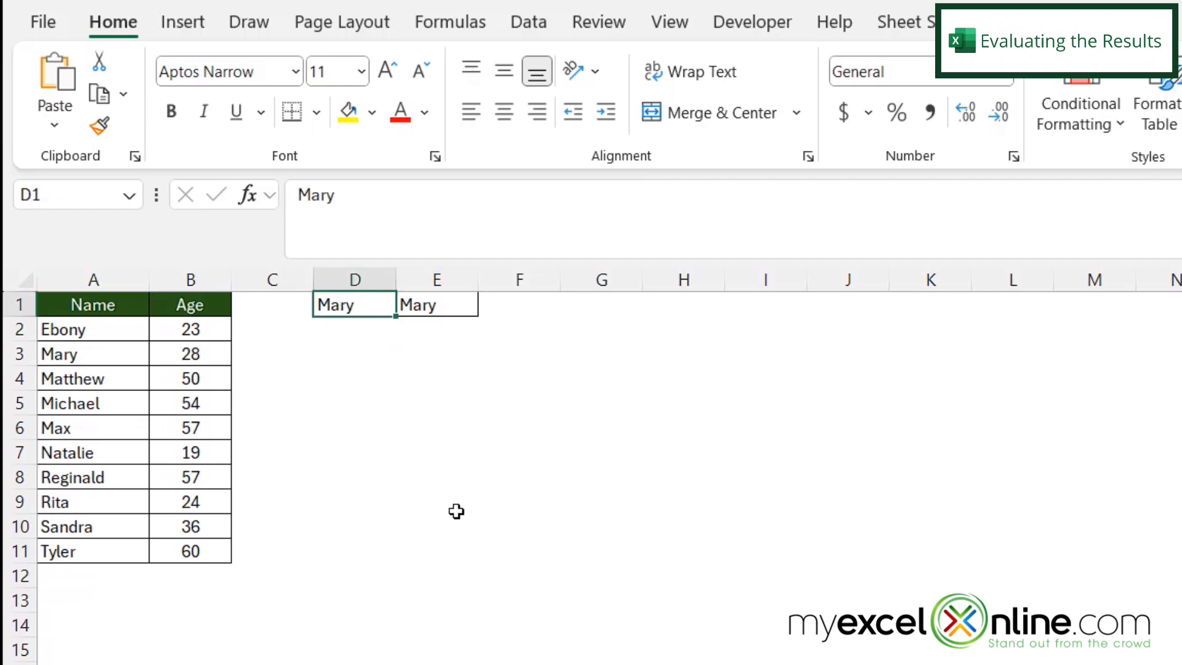
text(csfer)
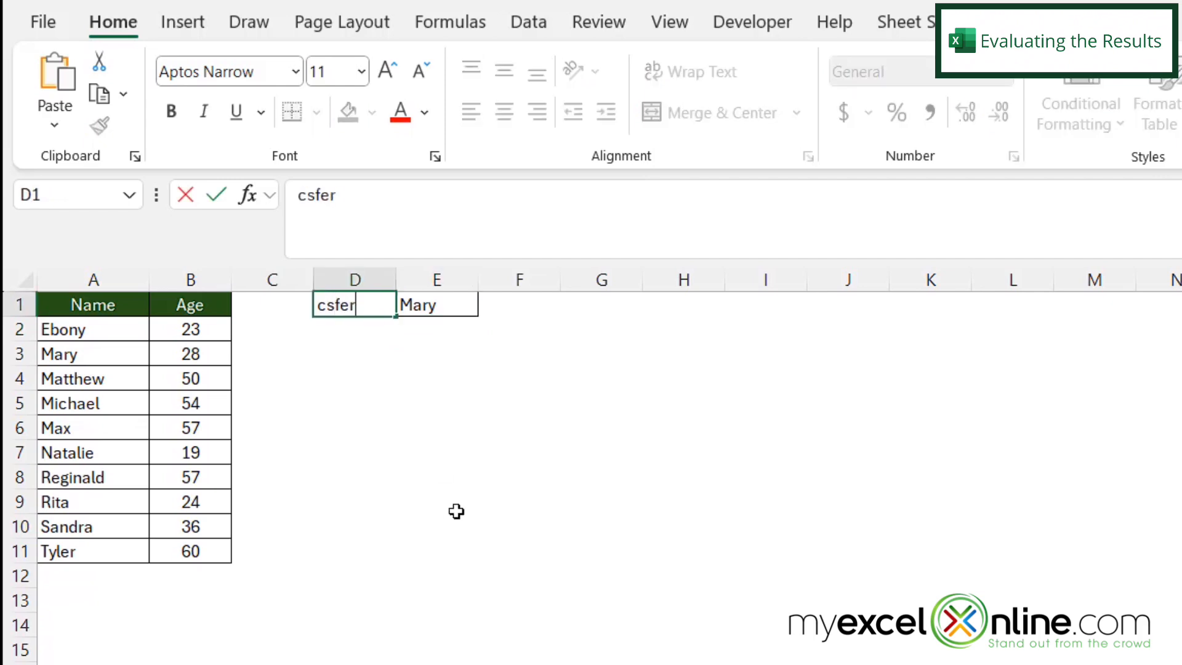